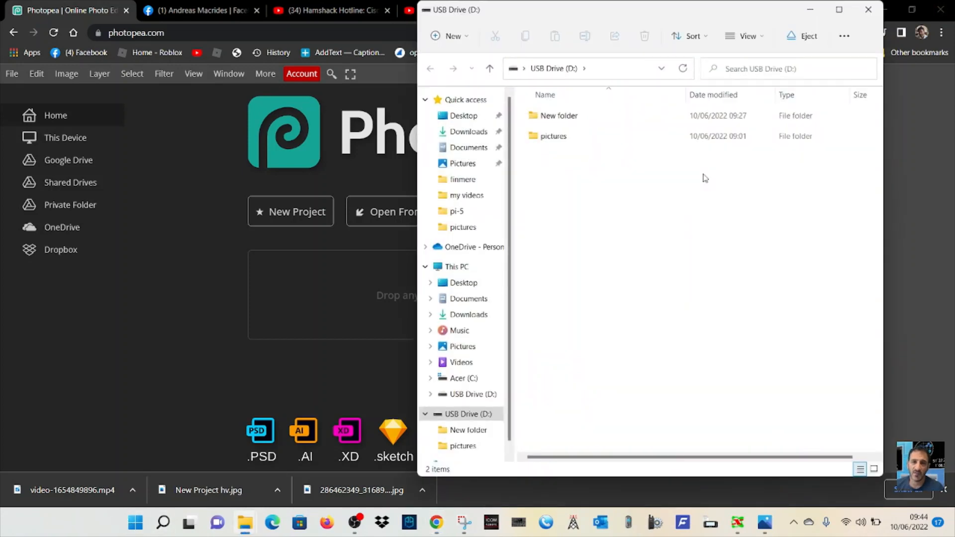
{"action": "mouse_move", "coordinate": [604, 205]}
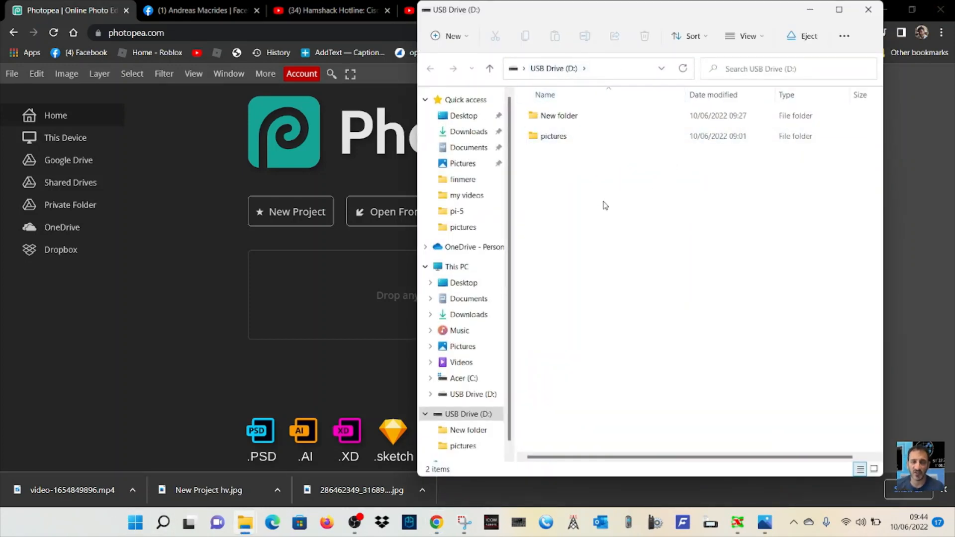
Step: Dismiss the USB Drive (D:) context menu, then minimise the pictures folder window
{"action": "right_click", "coordinate": [603, 205]}
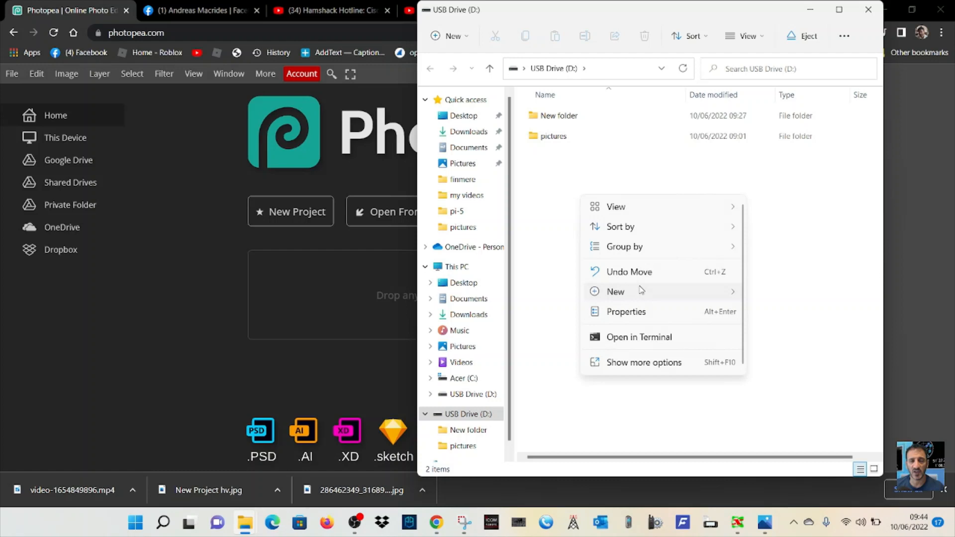
{"action": "left_click", "coordinate": [765, 54]}
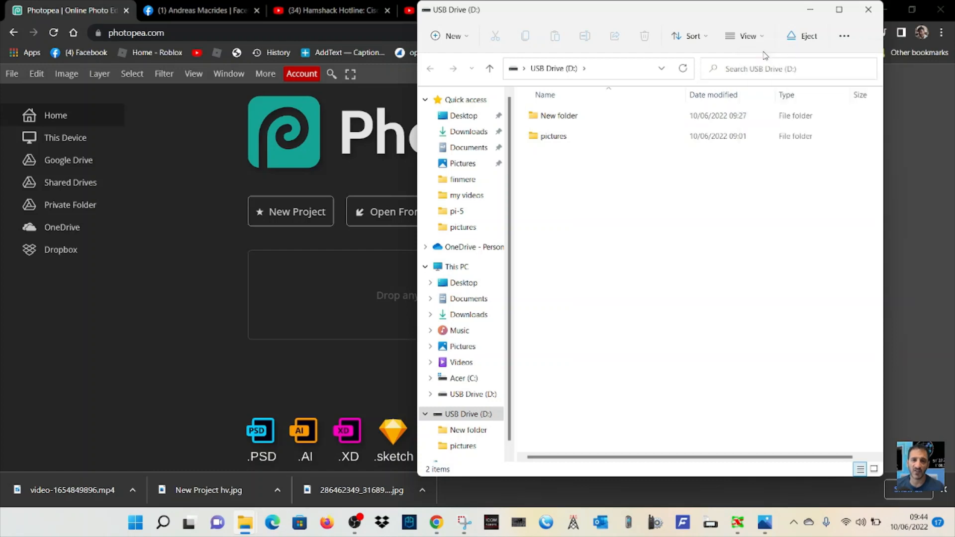
{"action": "mouse_move", "coordinate": [571, 139]}
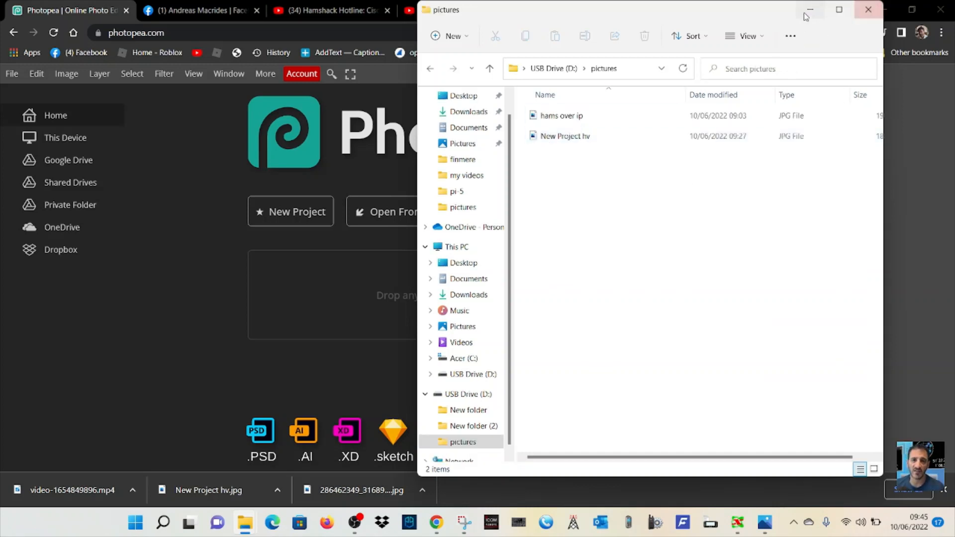
{"action": "left_click", "coordinate": [868, 10]}
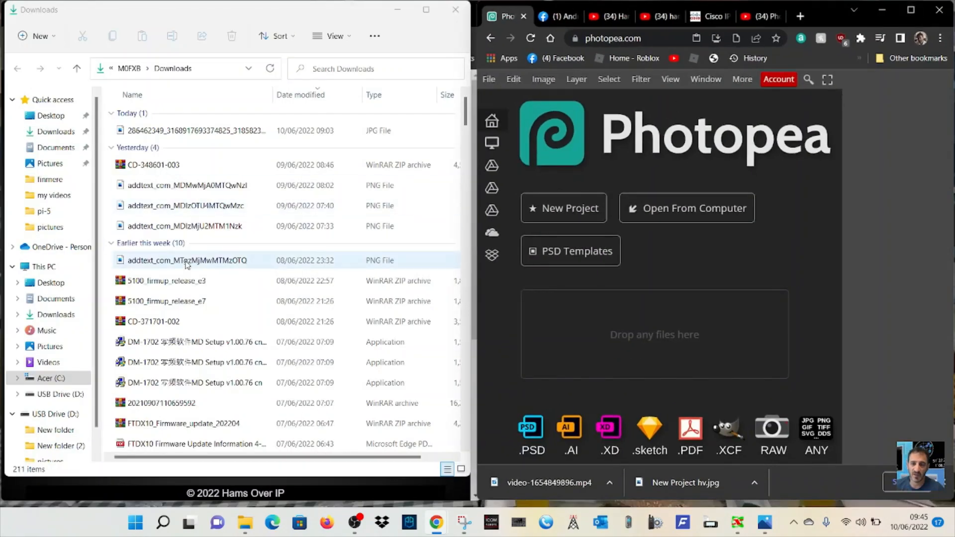
Step: Open my videos from Quick access and select the New Project hv banner image
{"action": "left_click", "coordinate": [50, 195]}
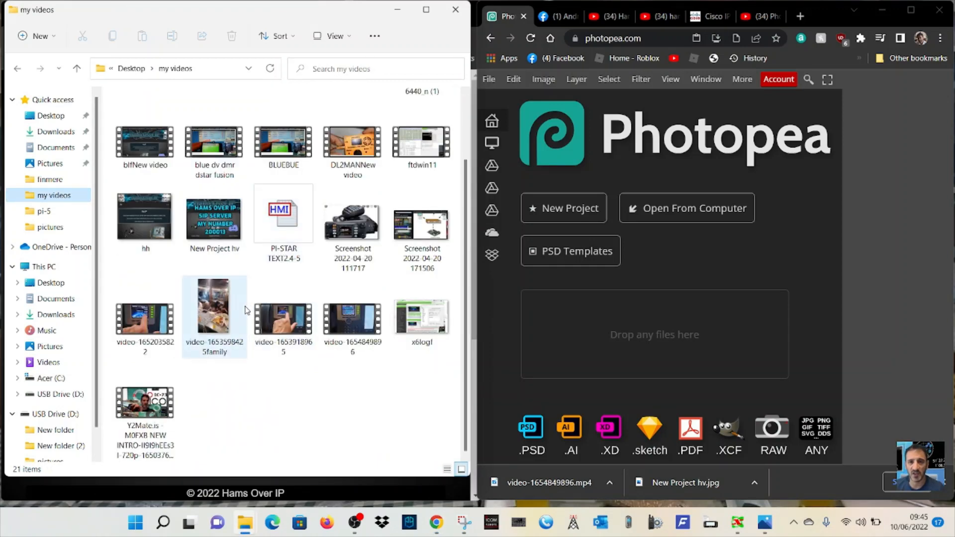
{"action": "left_click", "coordinate": [214, 220]}
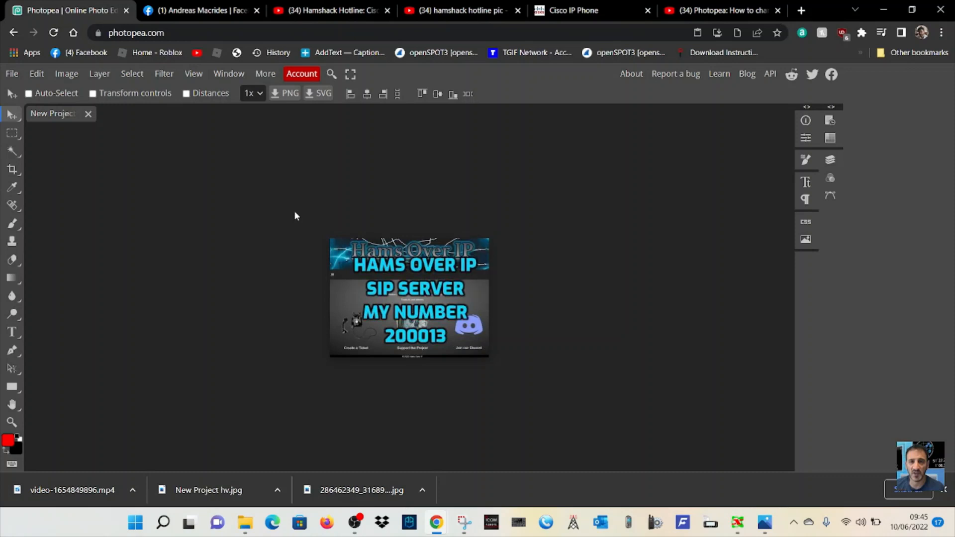
{"action": "mouse_move", "coordinate": [9, 113]}
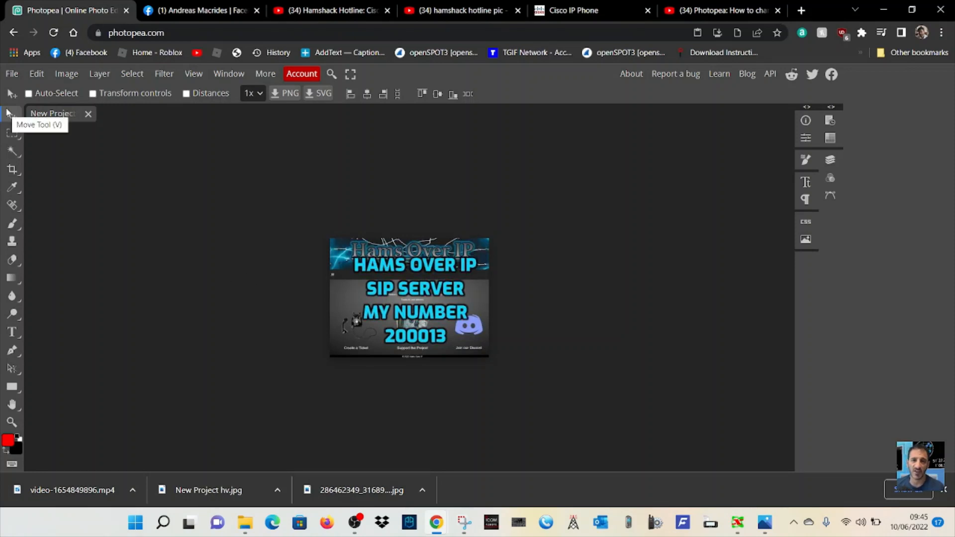
Step: Start a new Photopea document from the File menu's New command
{"action": "left_click", "coordinate": [11, 73]}
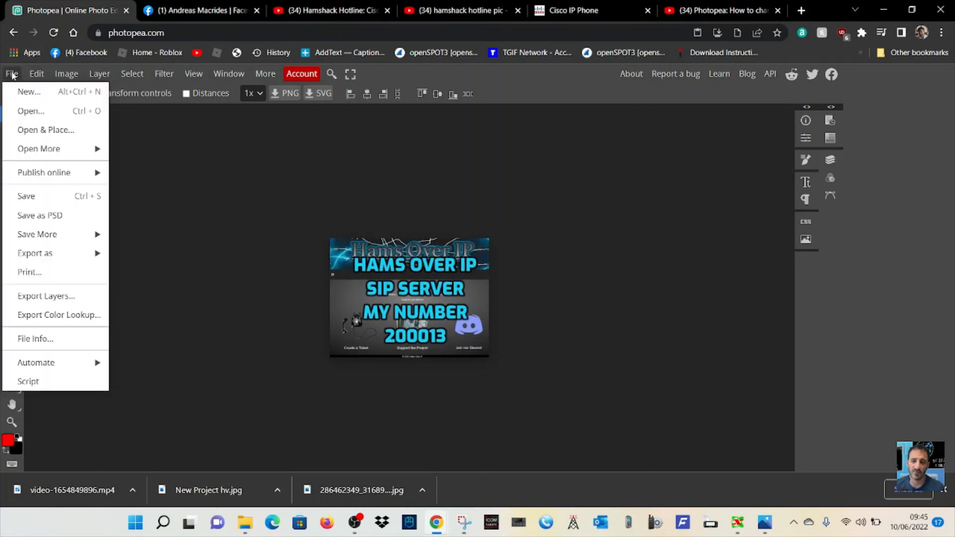
{"action": "left_click", "coordinate": [29, 92]}
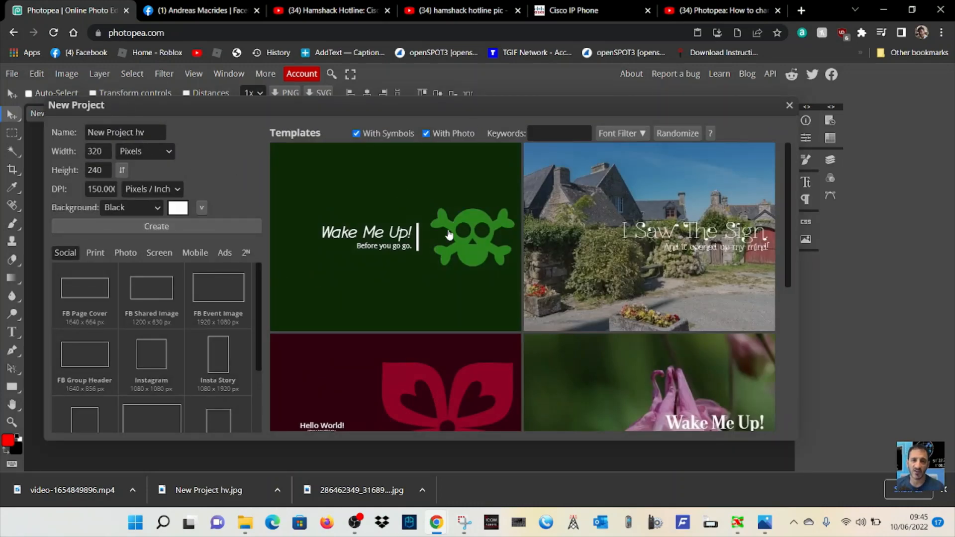
Step: Create 'New Project hv2' at 320×240 pixels with a black background
{"action": "left_click", "coordinate": [125, 132]}
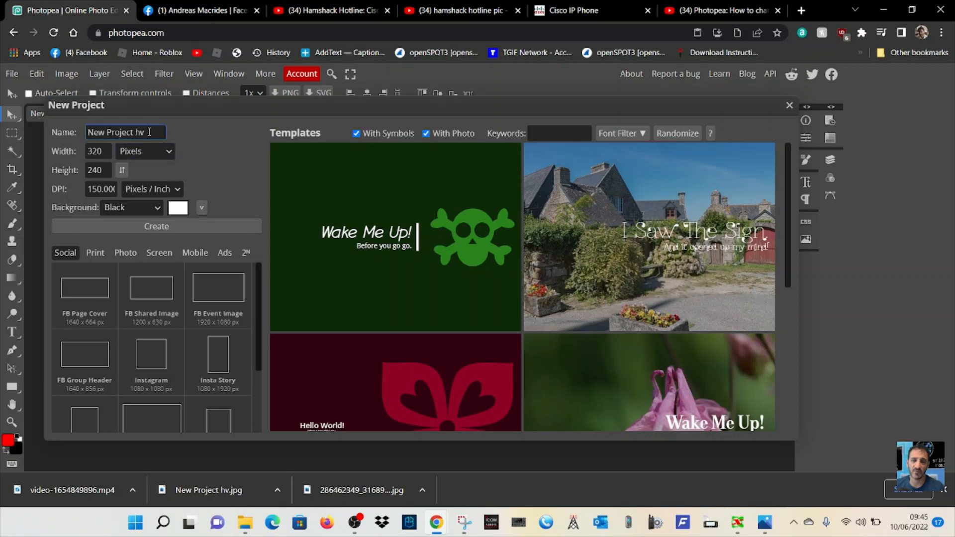
{"action": "type", "text": "2"}
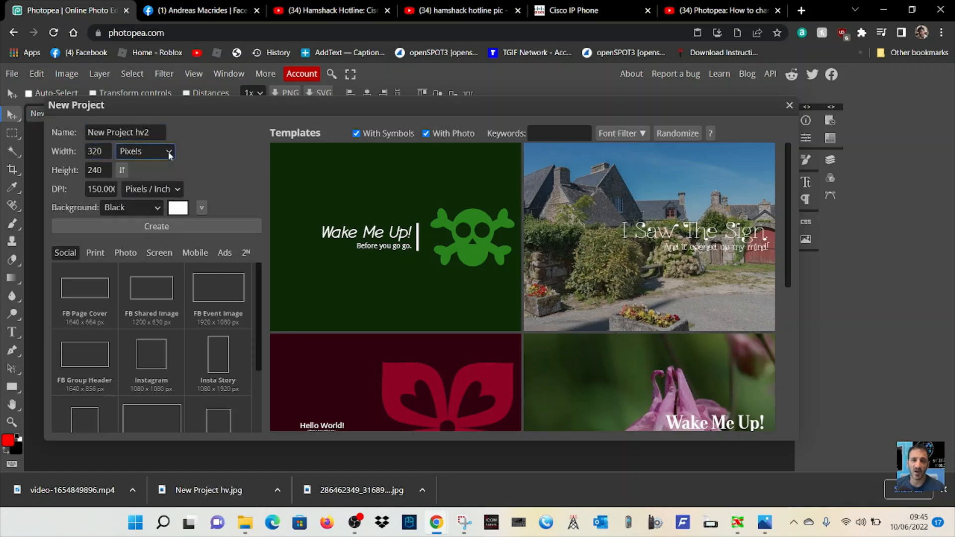
{"action": "left_click", "coordinate": [98, 170]}
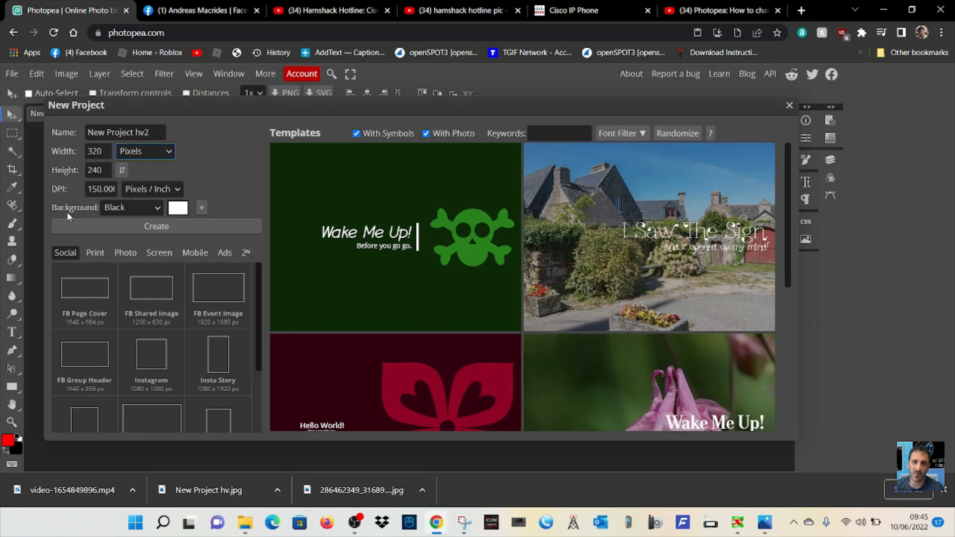
{"action": "left_click", "coordinate": [102, 189]}
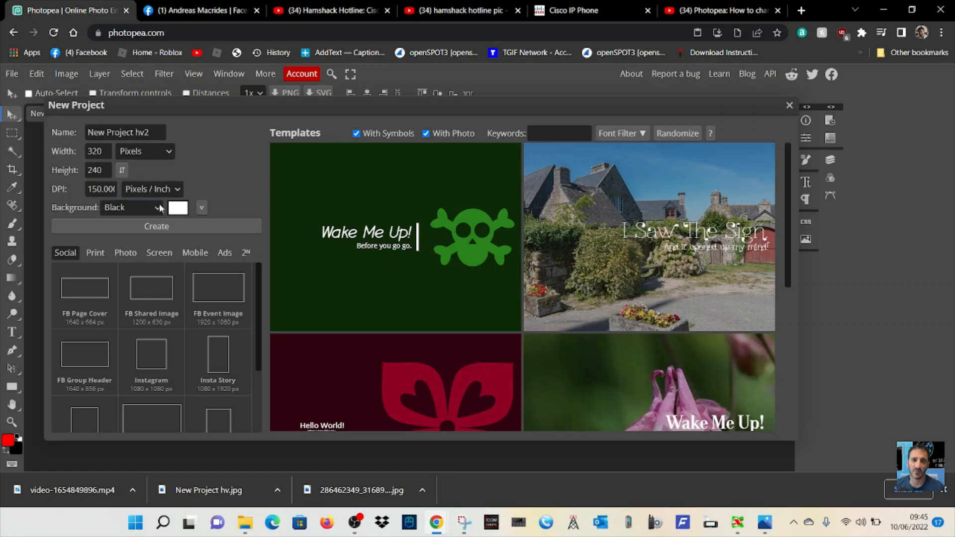
{"action": "left_click", "coordinate": [131, 207]}
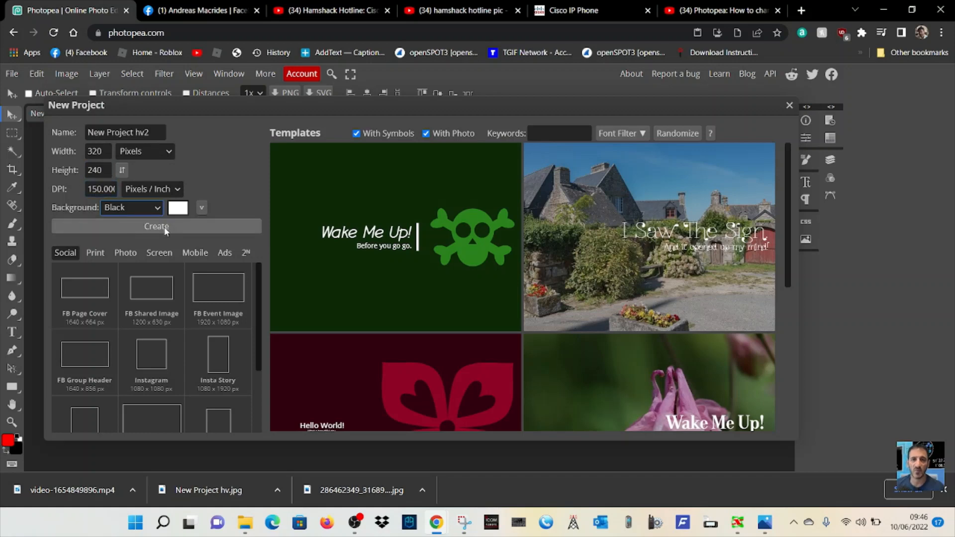
{"action": "left_click", "coordinate": [156, 225]}
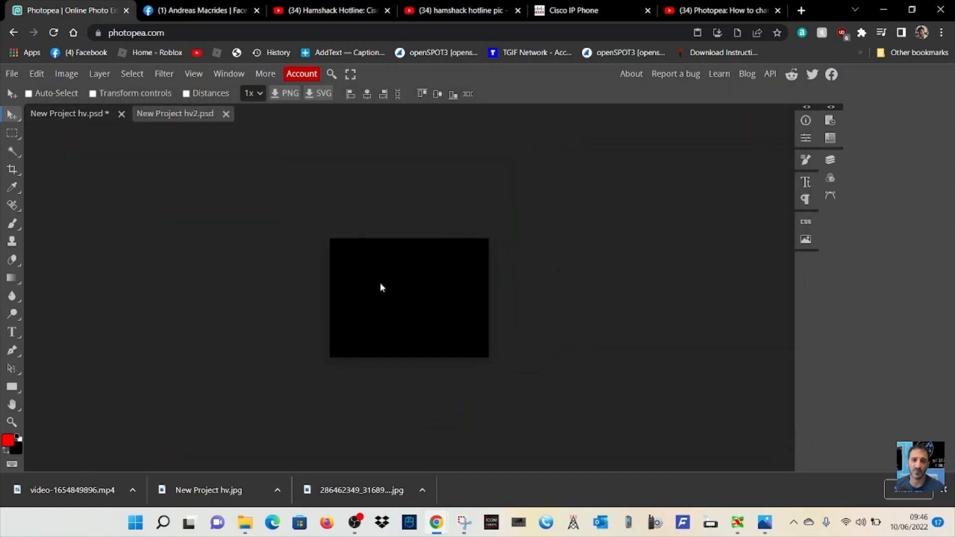
{"action": "mouse_move", "coordinate": [89, 167]}
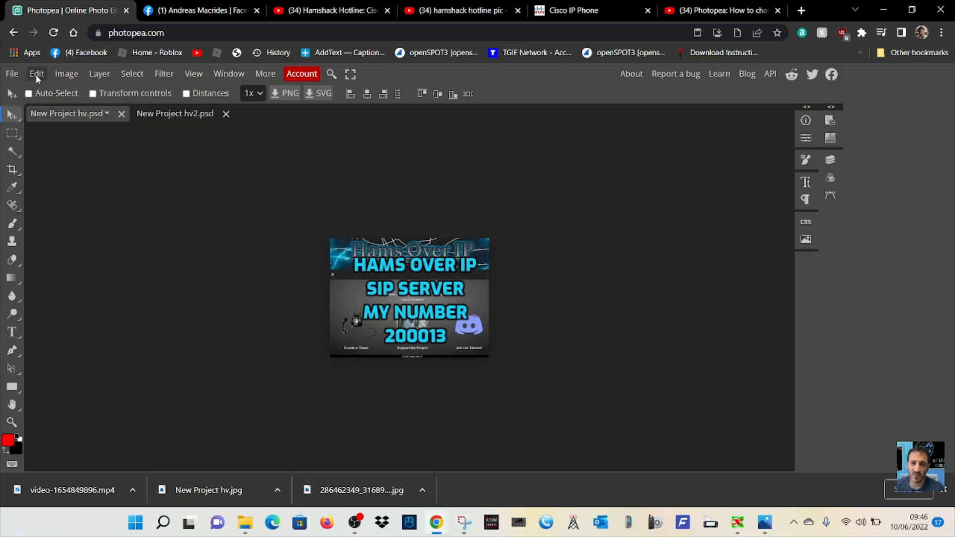
Step: Copy the Hams Over IP banner from New Project hv and paste it into New Project hv2
{"action": "left_click", "coordinate": [36, 73]}
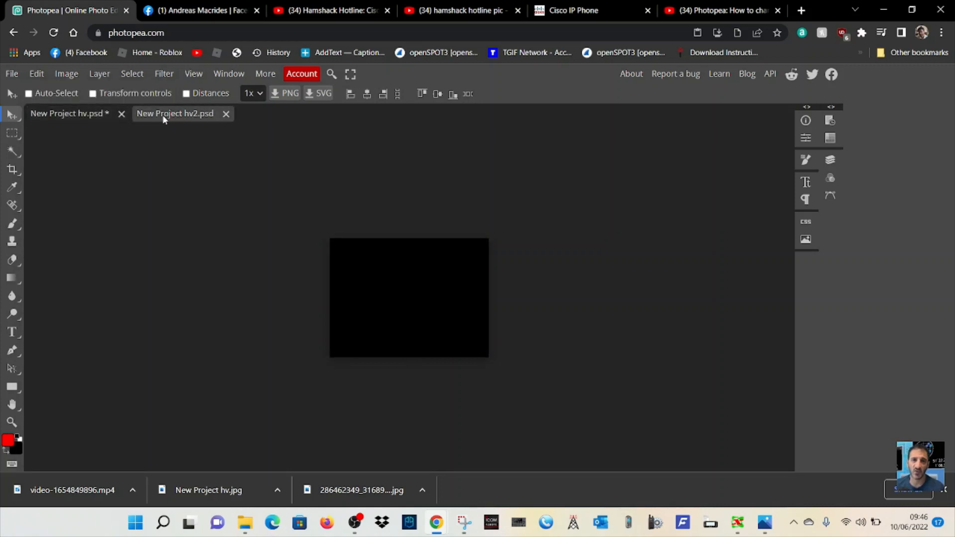
{"action": "left_click", "coordinate": [68, 113]}
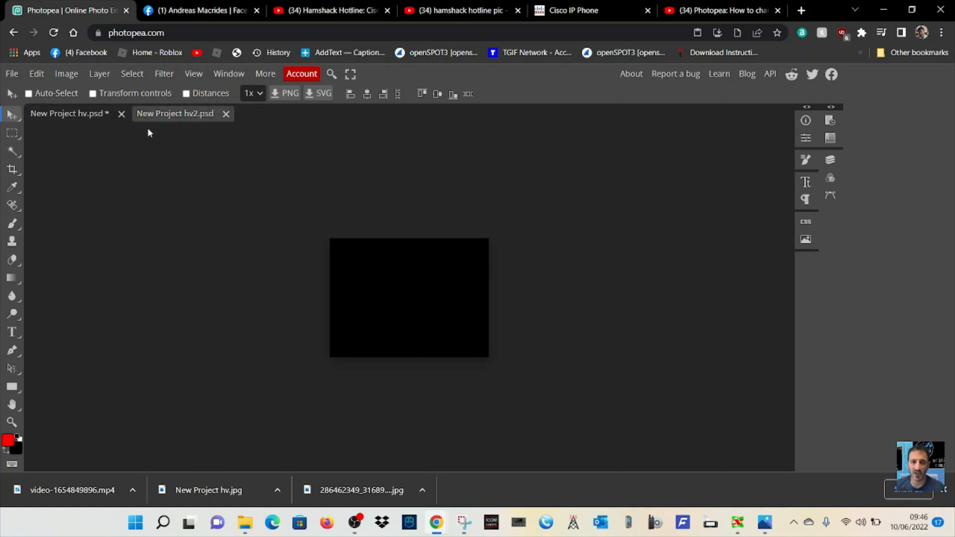
{"action": "left_click", "coordinate": [65, 74]}
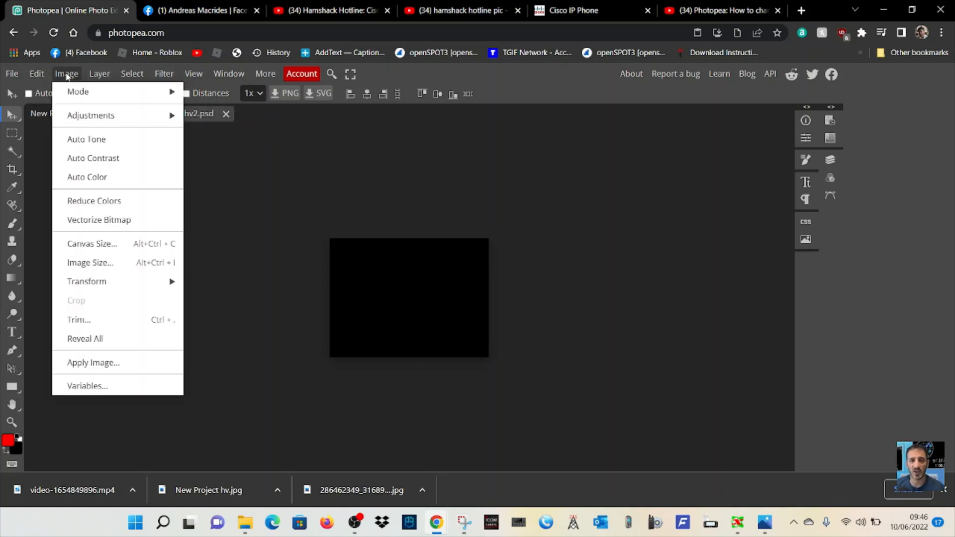
{"action": "left_click", "coordinate": [36, 73]}
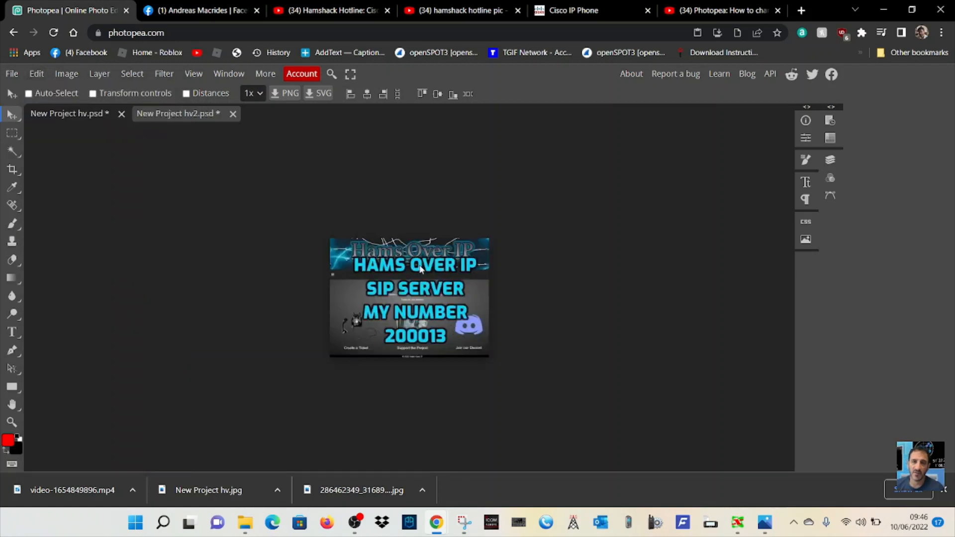
{"action": "left_click", "coordinate": [67, 114]}
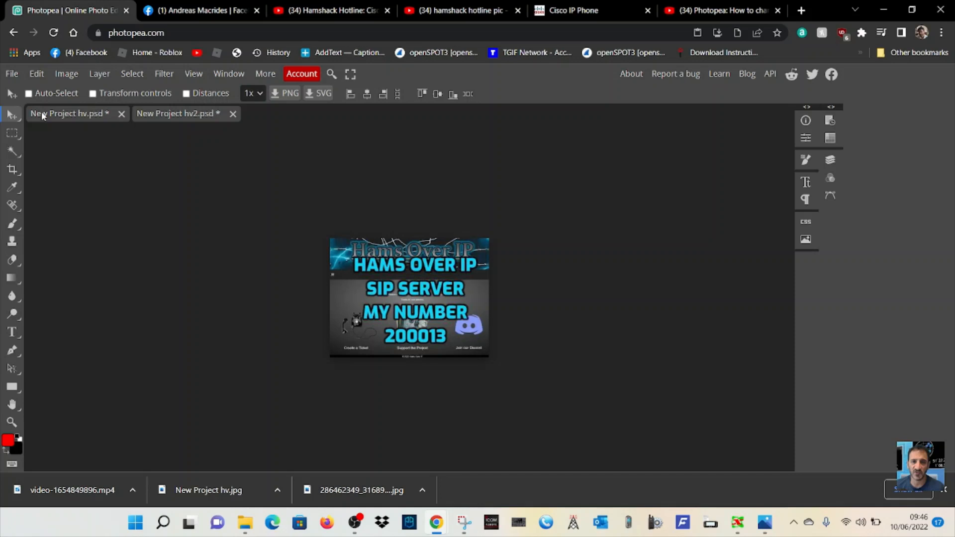
{"action": "mouse_move", "coordinate": [419, 276]}
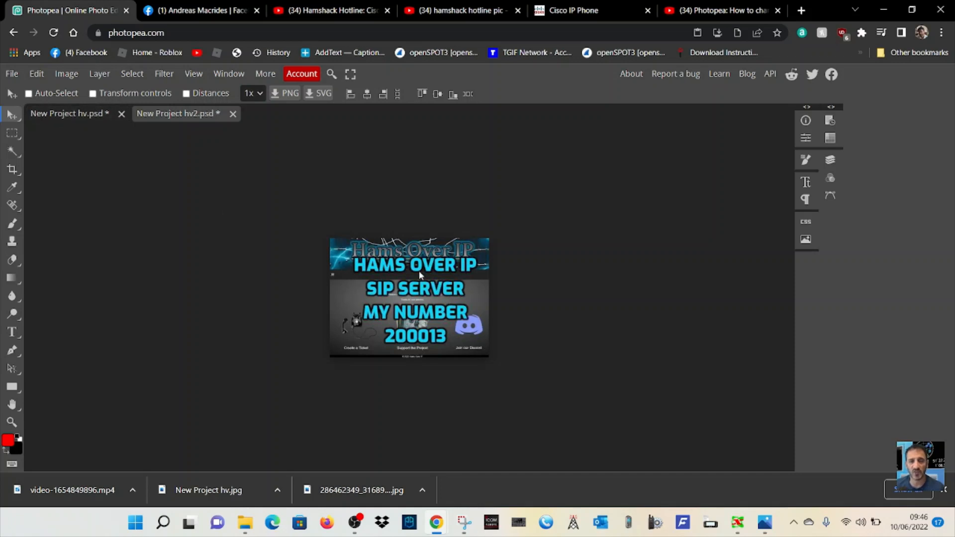
{"action": "left_click", "coordinate": [11, 73]}
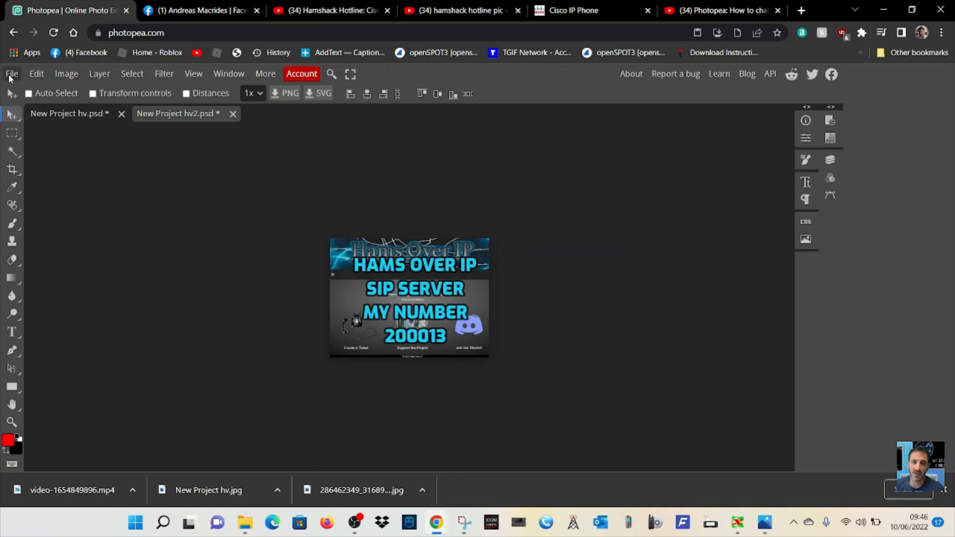
Step: Export New Project hv2 as a 320×240 JPG
{"action": "left_click", "coordinate": [11, 73]}
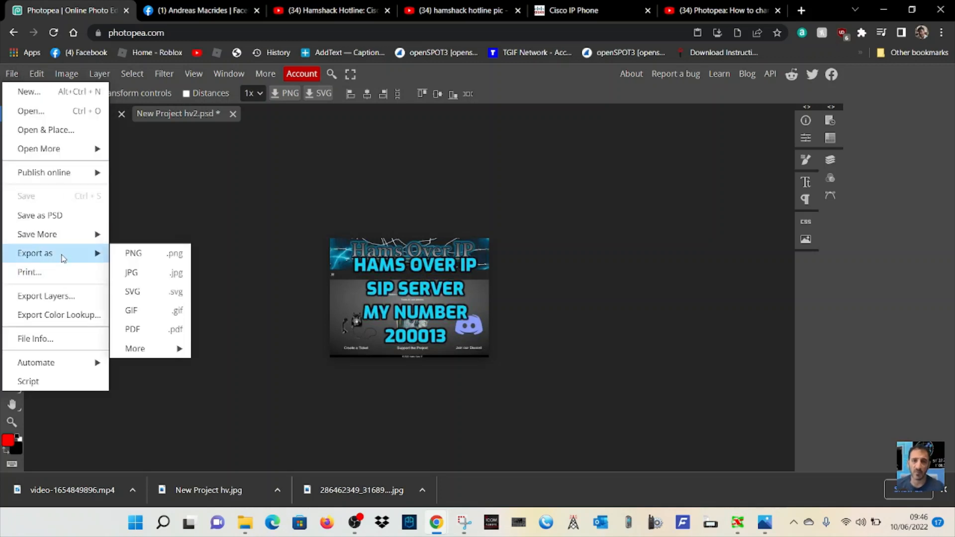
{"action": "left_click", "coordinate": [130, 272]}
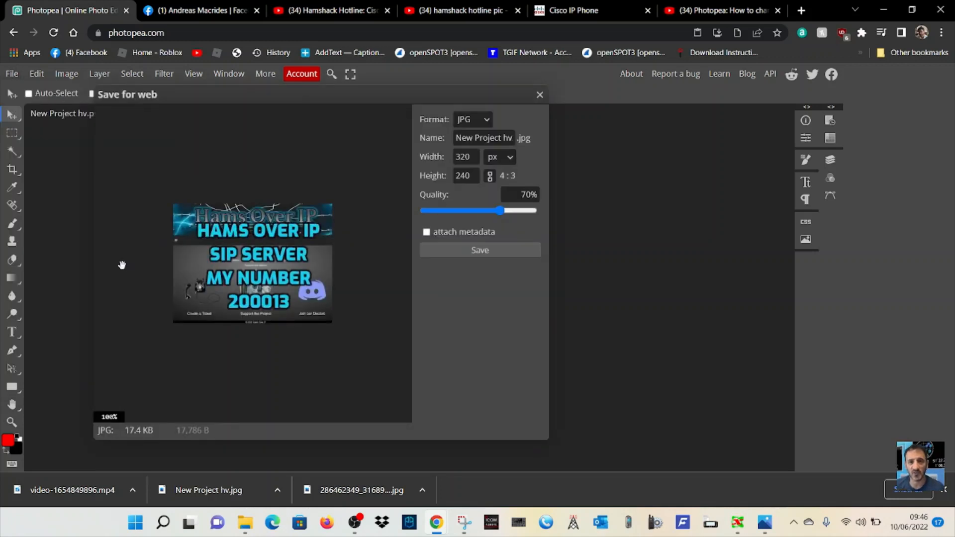
{"action": "left_click", "coordinate": [538, 94]}
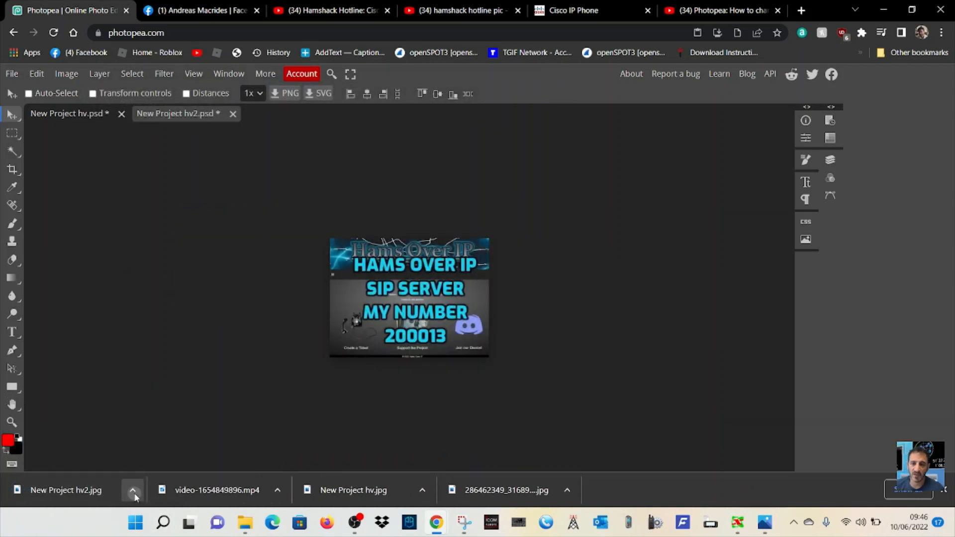
Step: Reveal the downloaded New Project hv2.jpg and drag it into my videos
{"action": "left_click", "coordinate": [132, 490]}
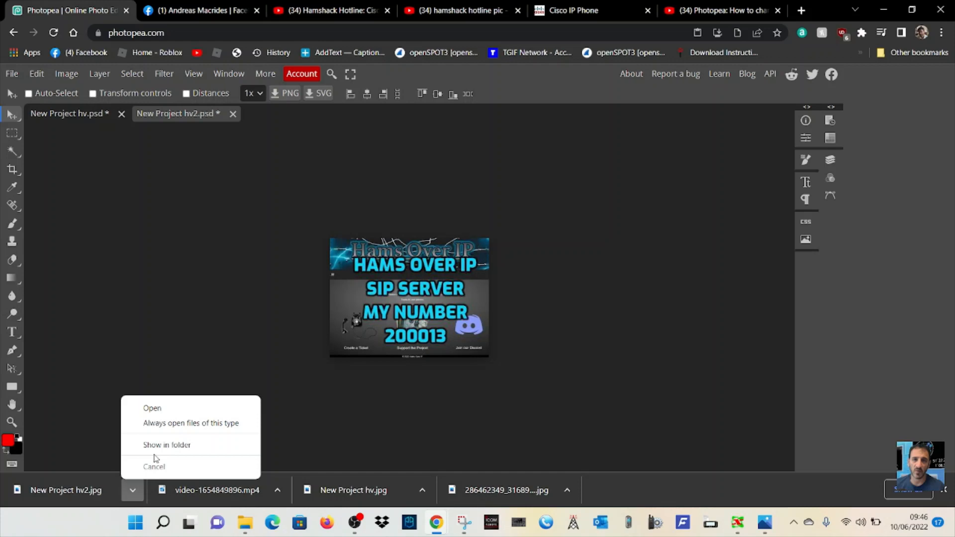
{"action": "mouse_move", "coordinate": [166, 444]}
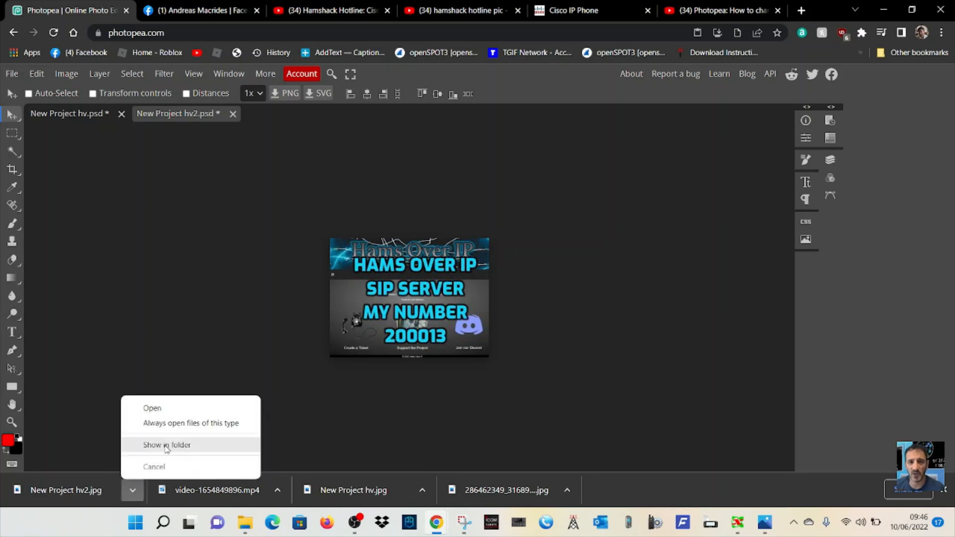
{"action": "left_click", "coordinate": [166, 445]}
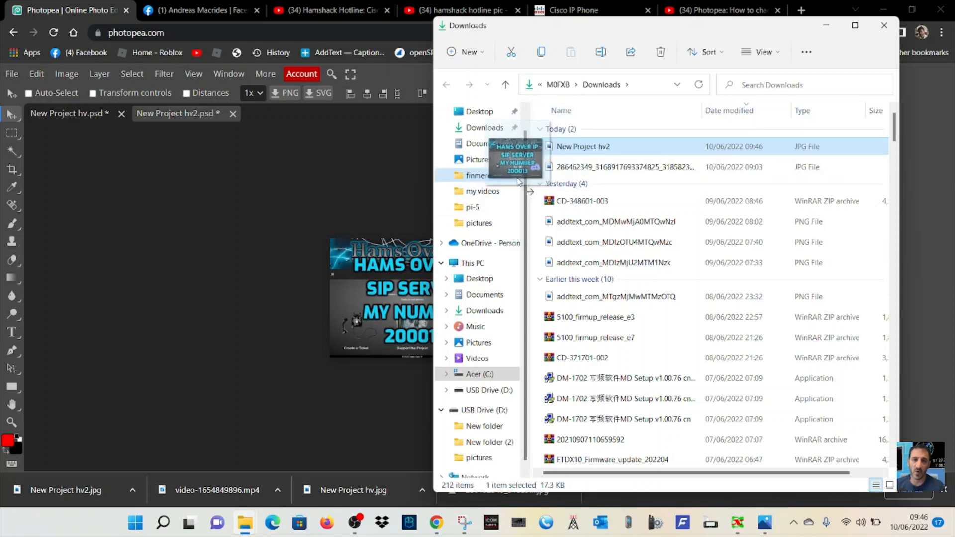
{"action": "left_click_drag", "start_coordinate": [515, 159], "coordinate": [491, 210]}
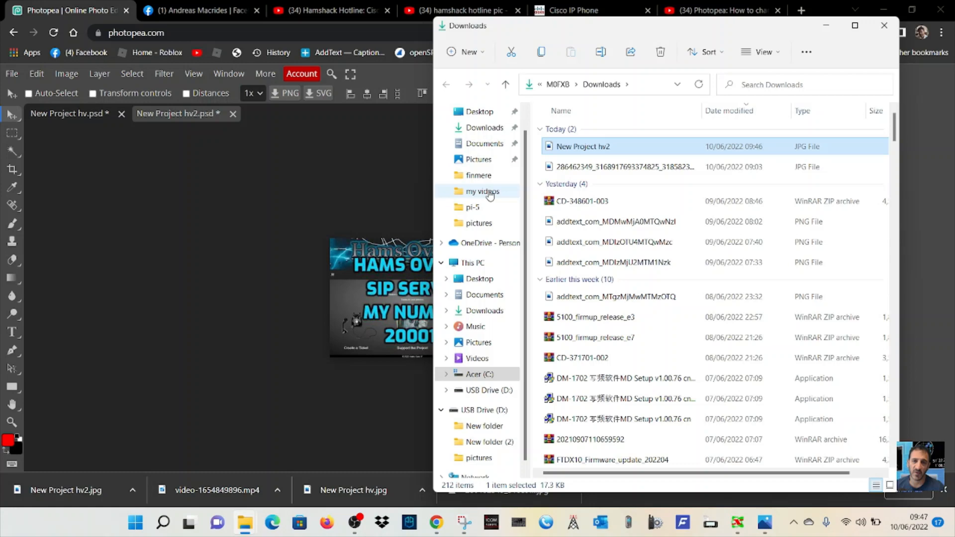
Step: Open the my videos folder maximised and browse toward the USB drive
{"action": "left_click", "coordinate": [481, 191]}
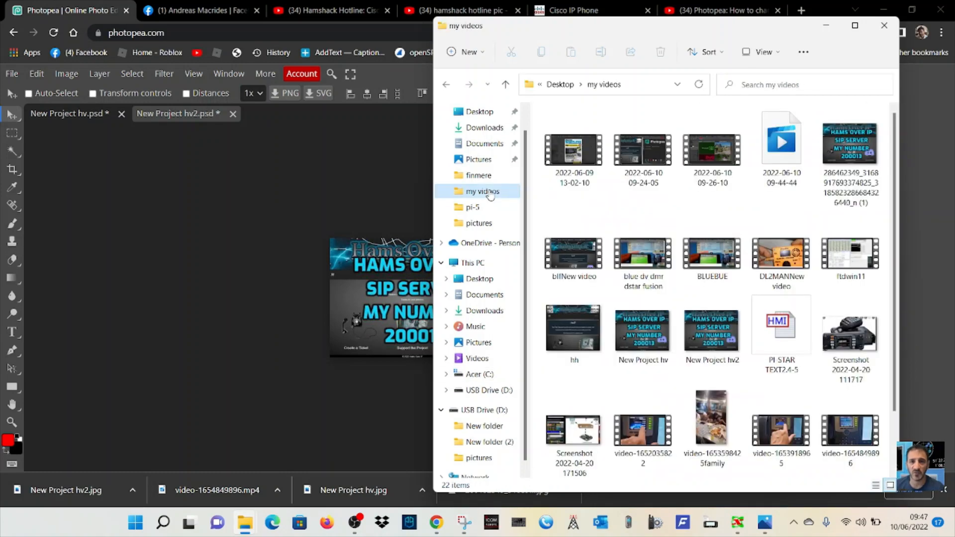
{"action": "left_click", "coordinate": [855, 26]}
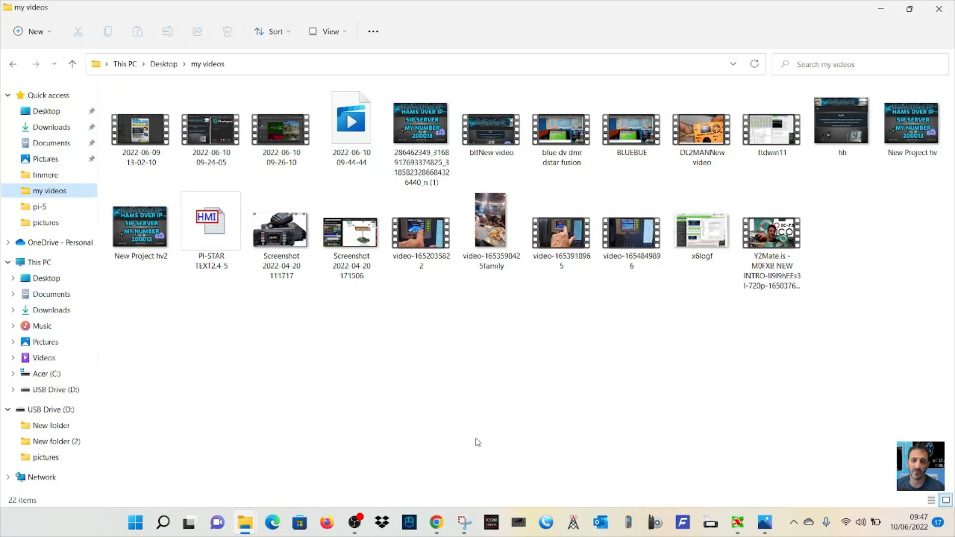
{"action": "left_click", "coordinate": [560, 231]}
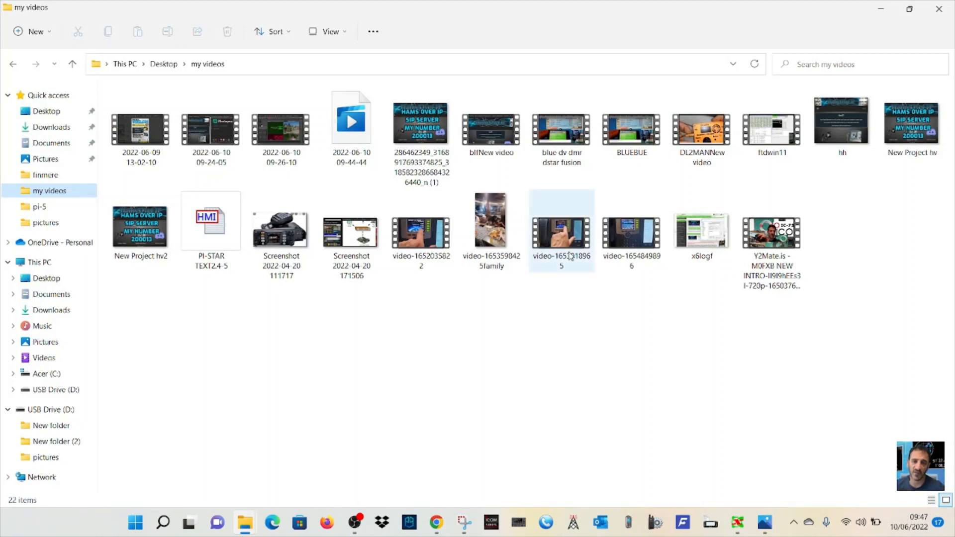
{"action": "left_click", "coordinate": [421, 127]}
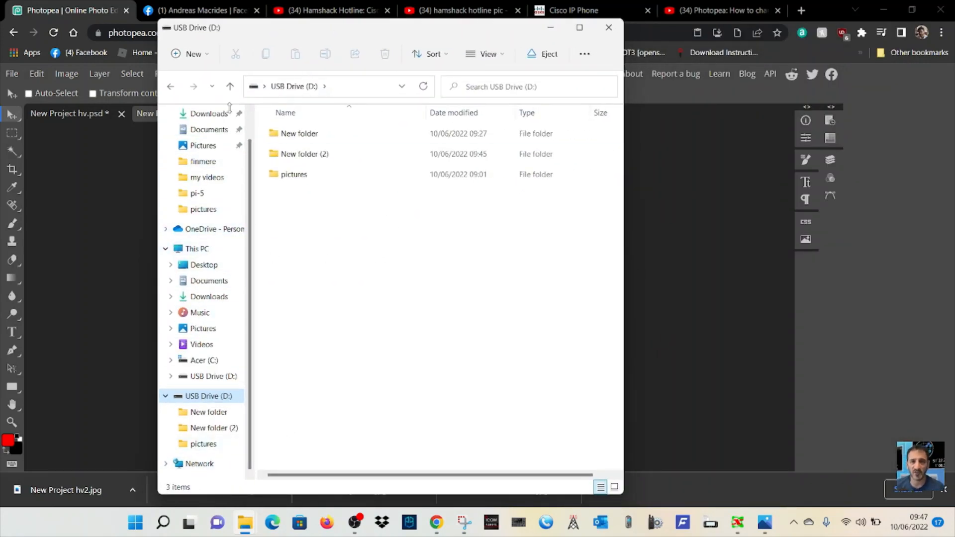
Step: Go to USB Drive (D:) and open its pictures folder with hams over ip and New Project hv
{"action": "left_click", "coordinate": [207, 177]}
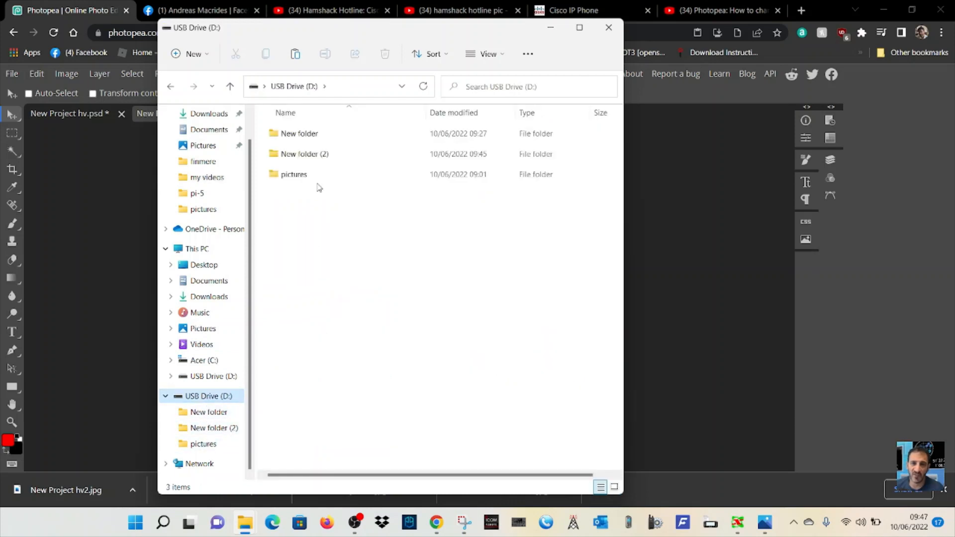
{"action": "double_click", "coordinate": [294, 174]}
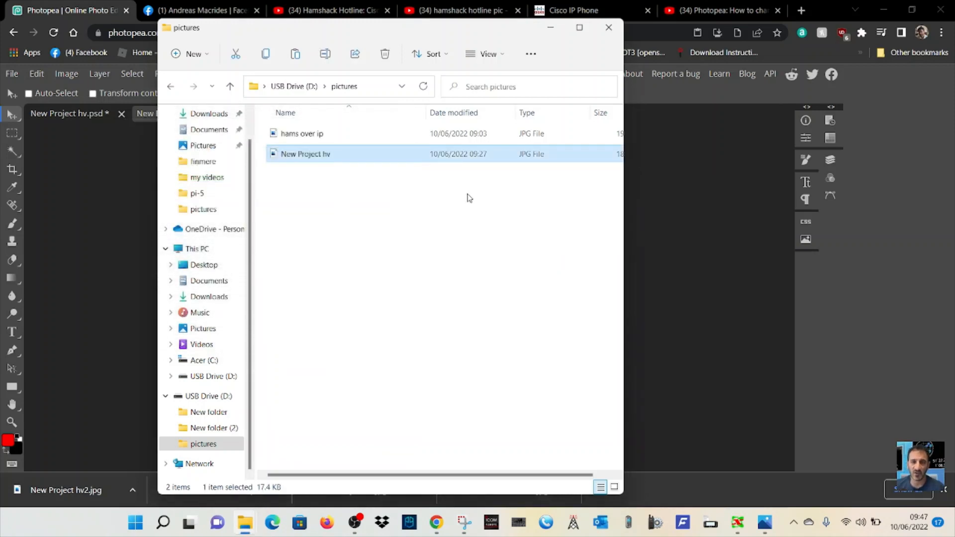
{"action": "mouse_move", "coordinate": [381, 189]}
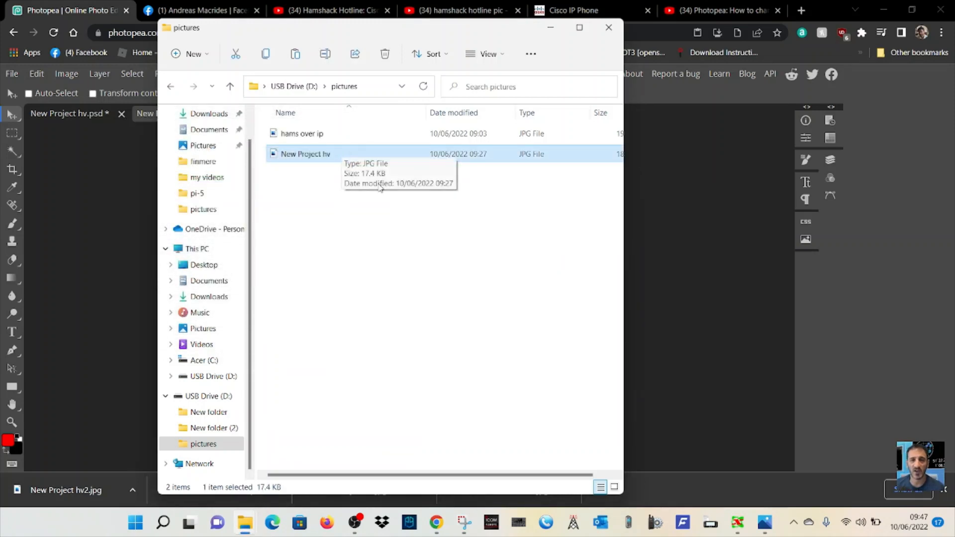
{"action": "mouse_move", "coordinate": [405, 211]}
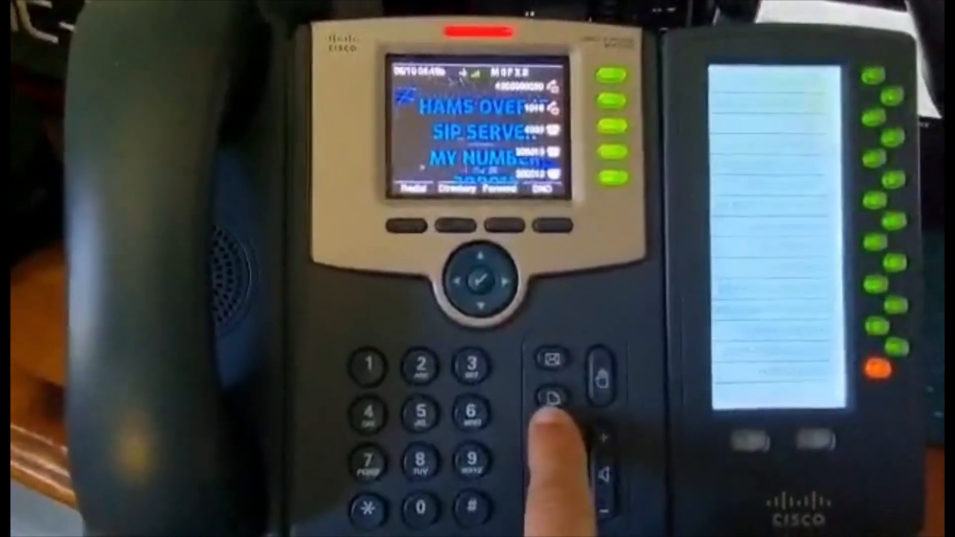
Step: On the Cisco phone, open Network Configuration and move to Connection Type (Static IP)
{"action": "left_click", "coordinate": [552, 396]}
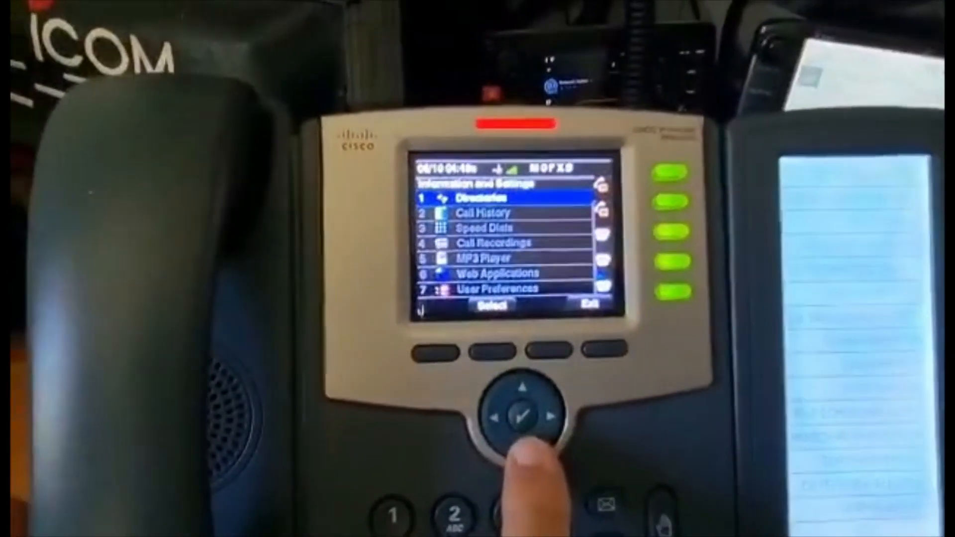
{"action": "left_click", "coordinate": [528, 429]}
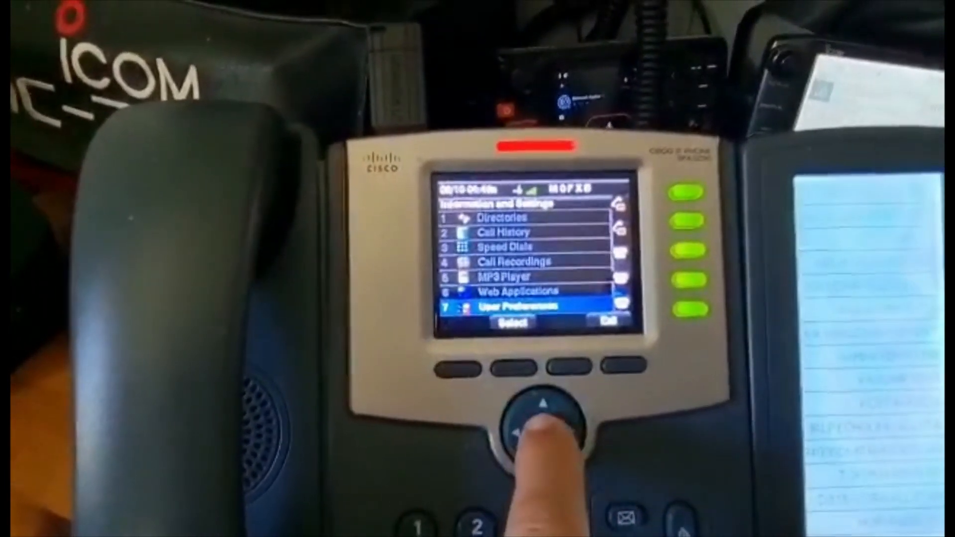
{"action": "left_click", "coordinate": [533, 414]}
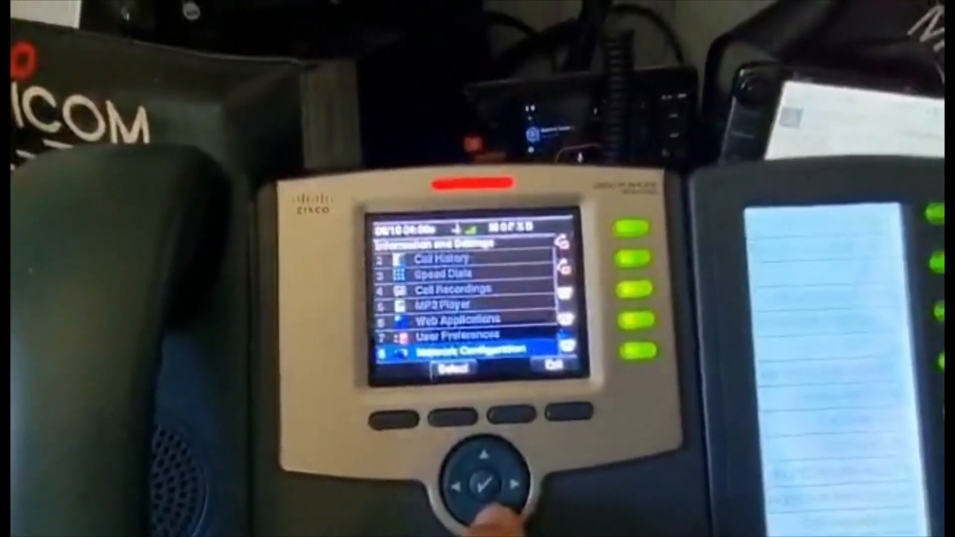
{"action": "left_click", "coordinate": [484, 484]}
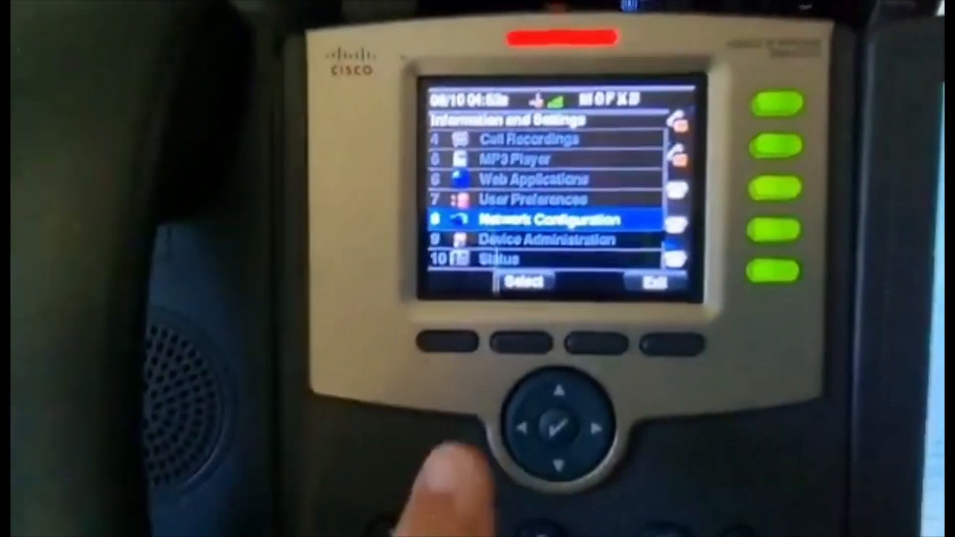
{"action": "left_click", "coordinate": [556, 426]}
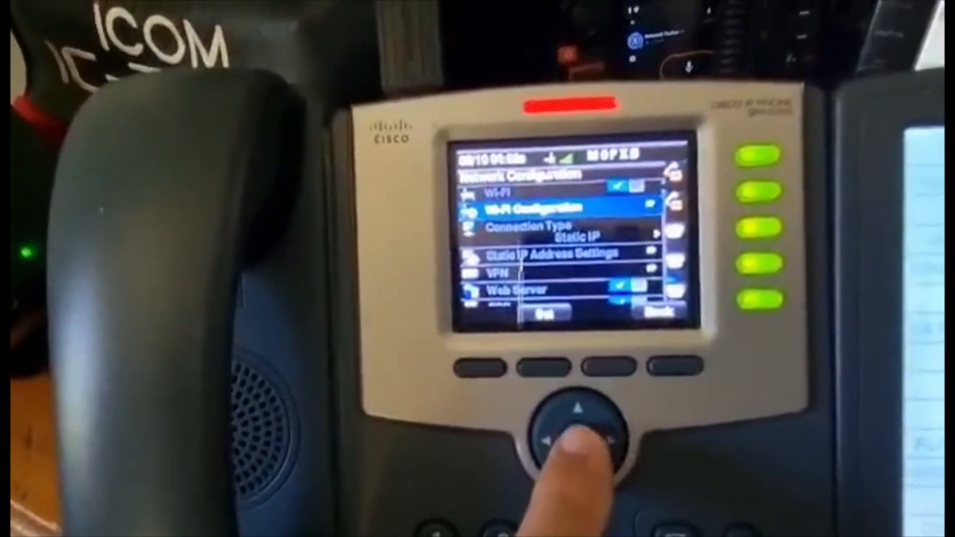
{"action": "left_click", "coordinate": [567, 432]}
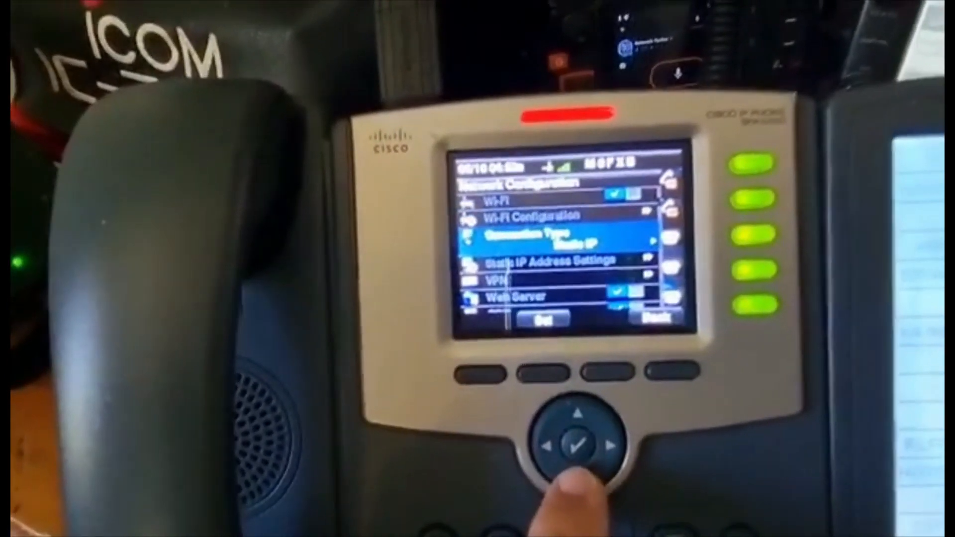
{"action": "left_click", "coordinate": [573, 445]}
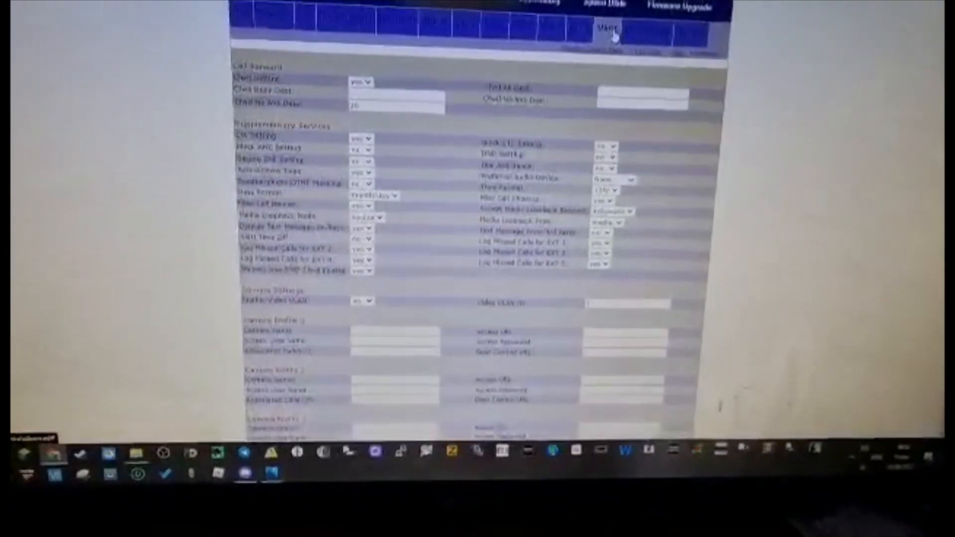
{"action": "scroll", "scroll_direction": "down", "scroll_amount": 3}
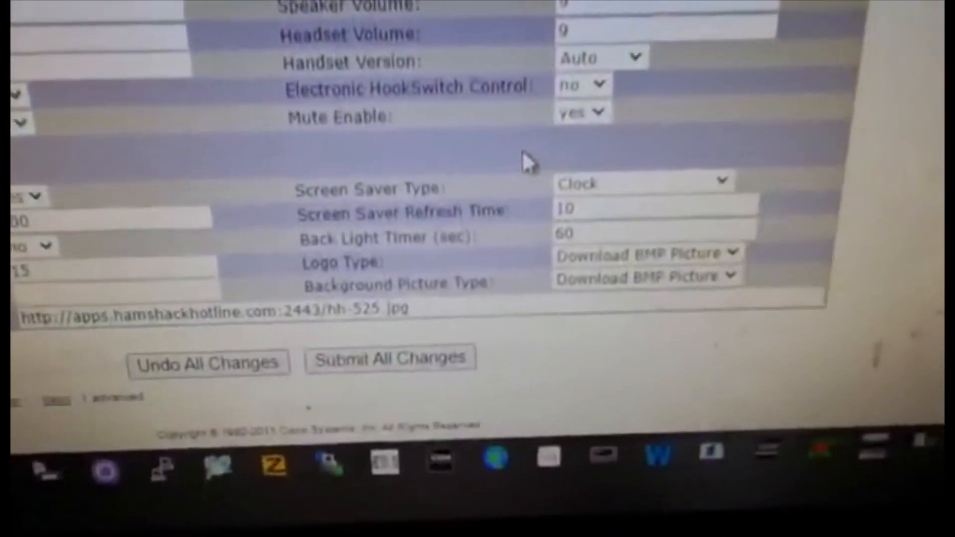